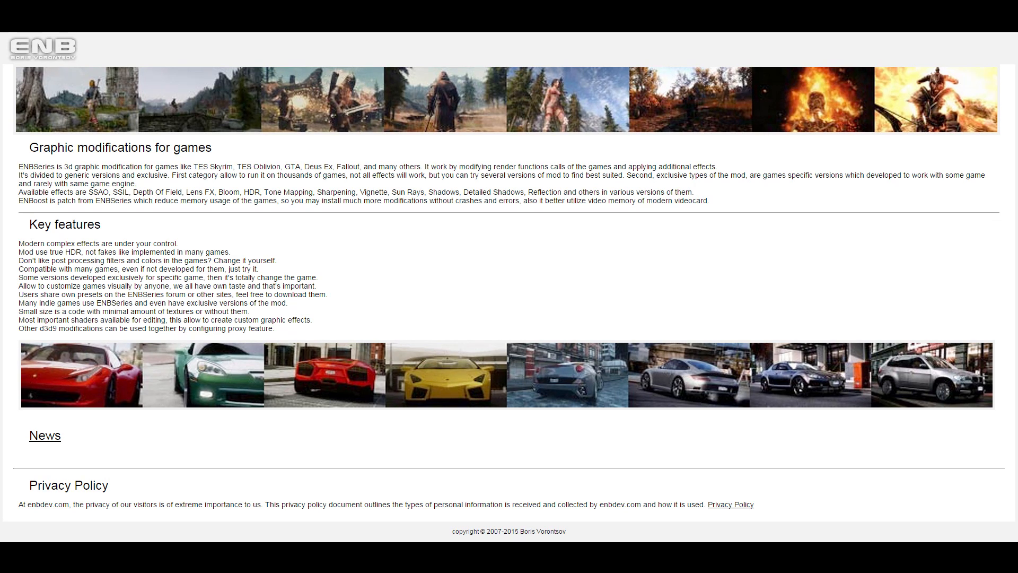
- Enter the enbdev.com site through the News link on the intro page
{"action": "double_click", "coordinate": [44, 434]}
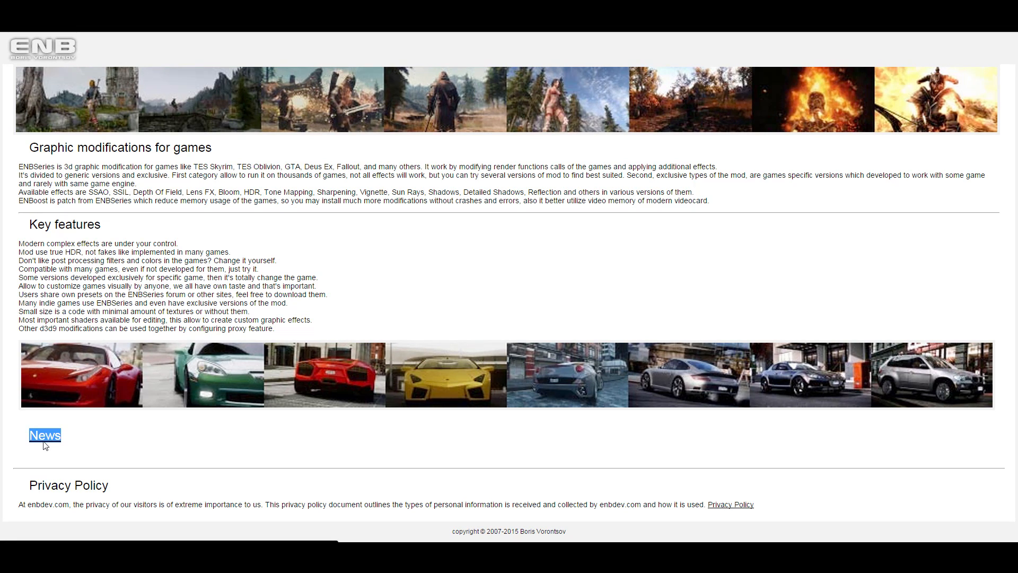
{"action": "left_click", "coordinate": [44, 435]}
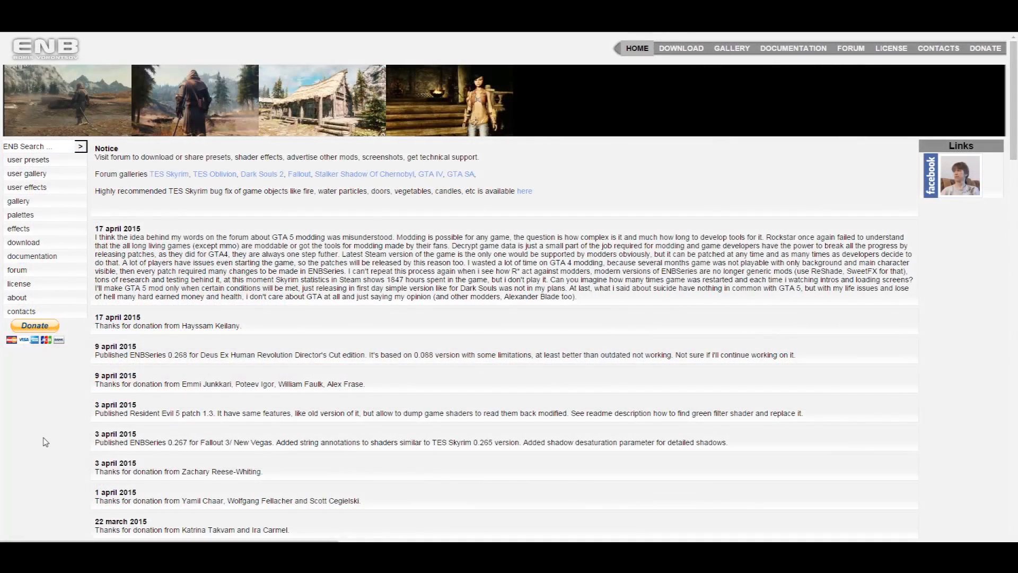
{"action": "mouse_move", "coordinate": [23, 242]}
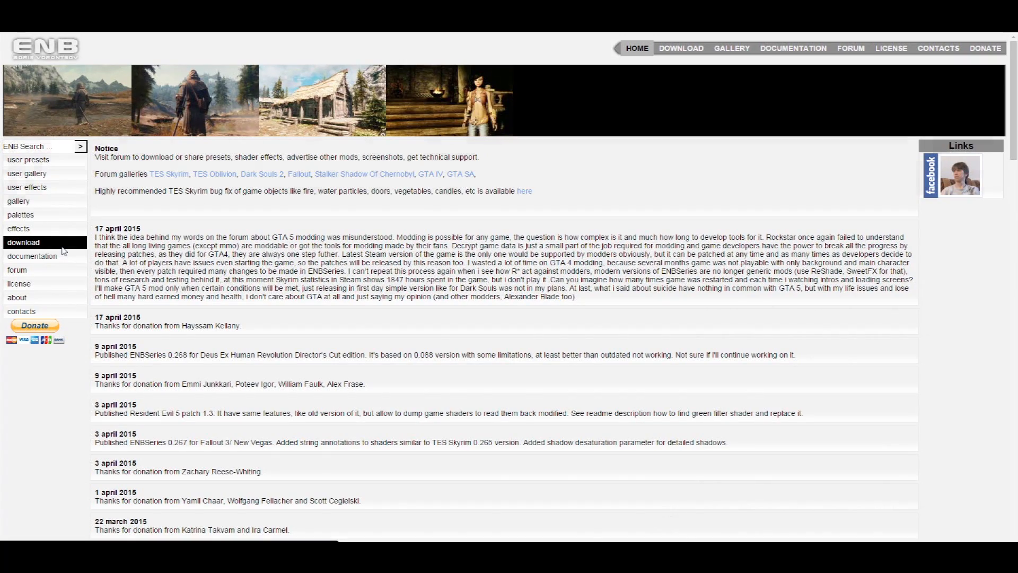
- Go to the ENBSeries download section and scroll to the TES Skyrim versions list
{"action": "left_click", "coordinate": [23, 243]}
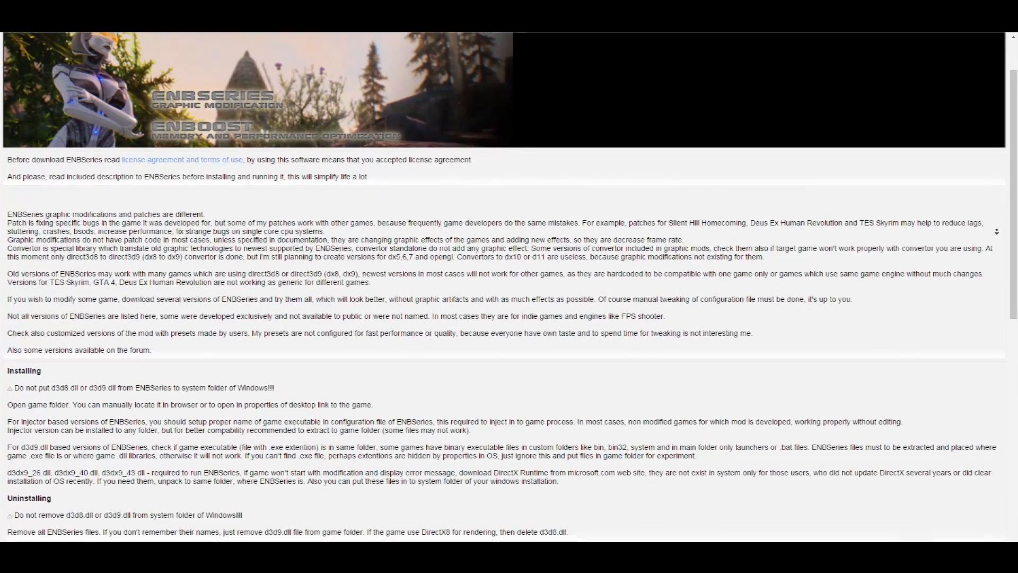
{"action": "scroll", "scroll_direction": "down", "scroll_amount": 3}
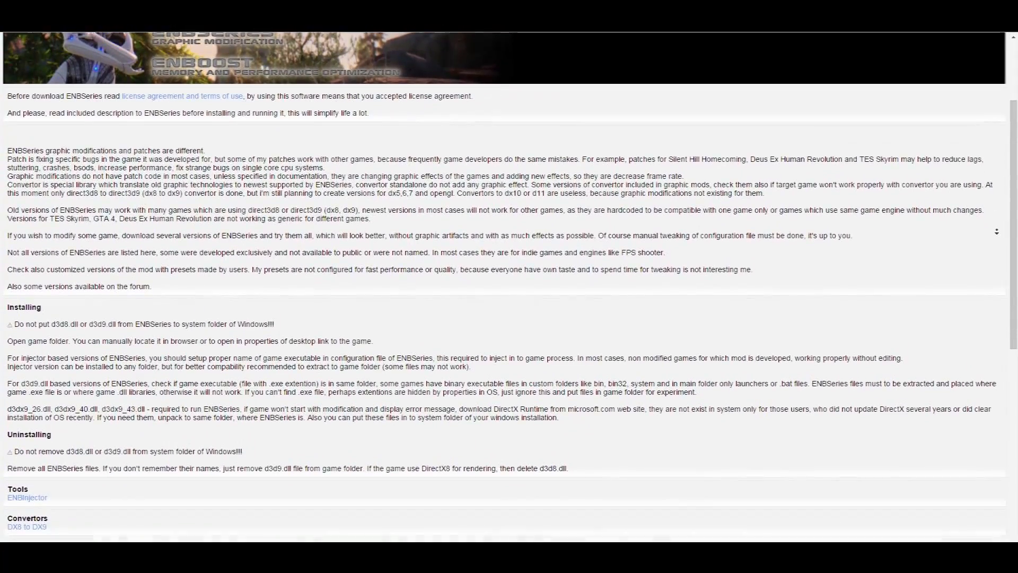
{"action": "scroll", "scroll_direction": "down", "scroll_amount": 3}
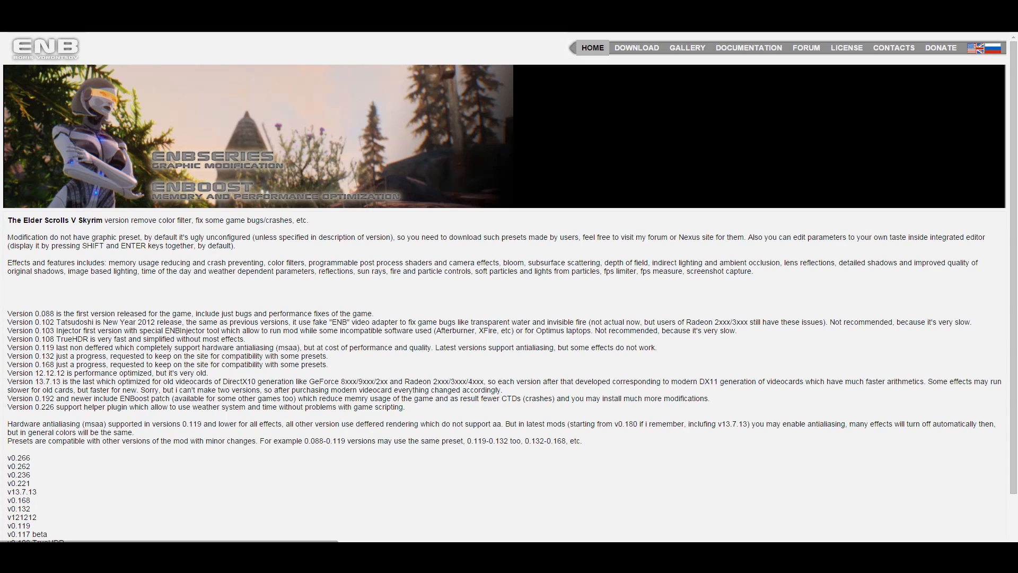
{"action": "scroll", "scroll_direction": "down", "scroll_amount": 3}
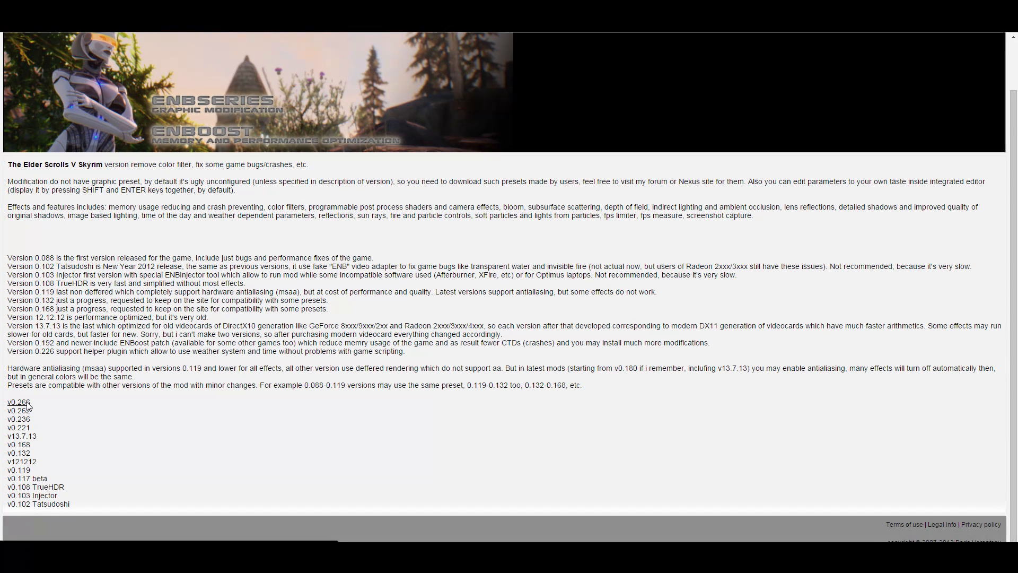
- Download the ENBSeries v0.266 Skyrim zip and open it from the download bar
{"action": "left_click", "coordinate": [17, 401]}
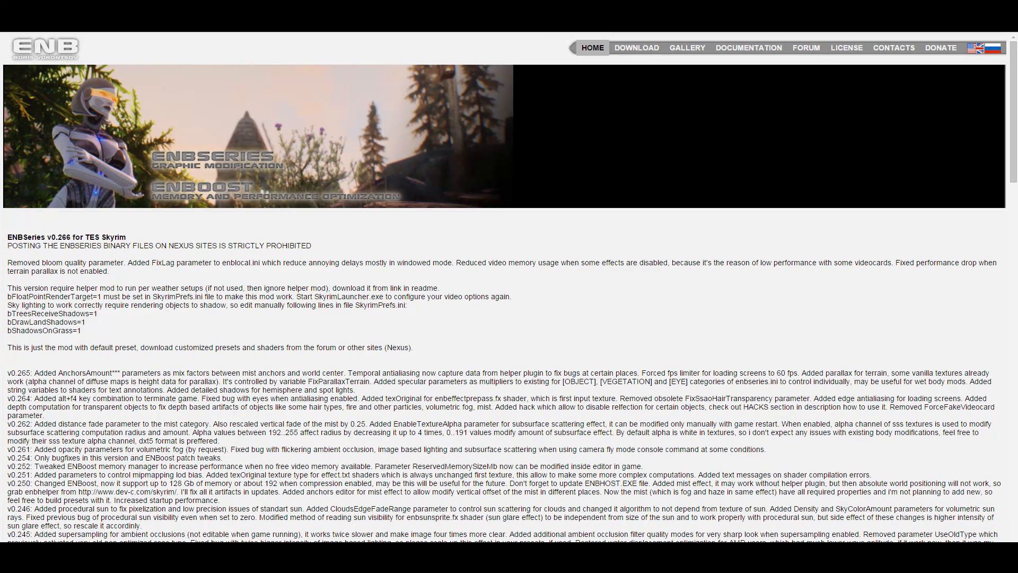
{"action": "scroll", "scroll_direction": "down", "scroll_amount": 3}
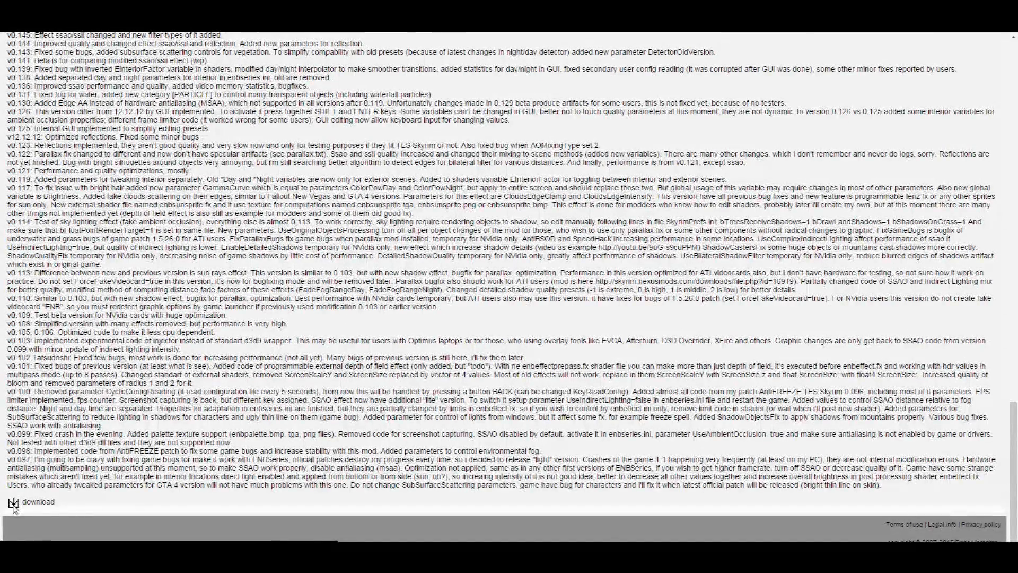
{"action": "left_click", "coordinate": [37, 501]}
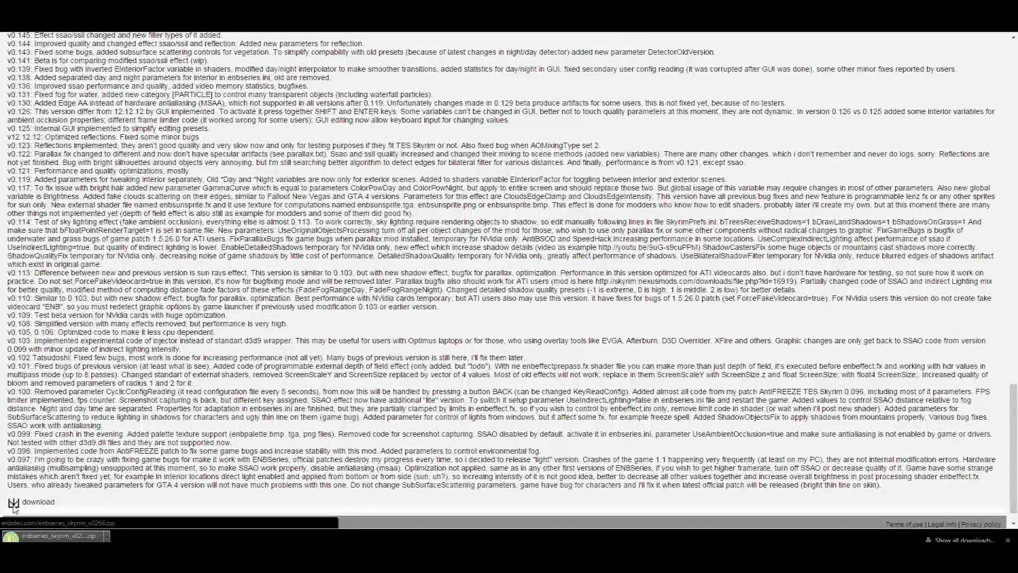
{"action": "left_click", "coordinate": [55, 535]}
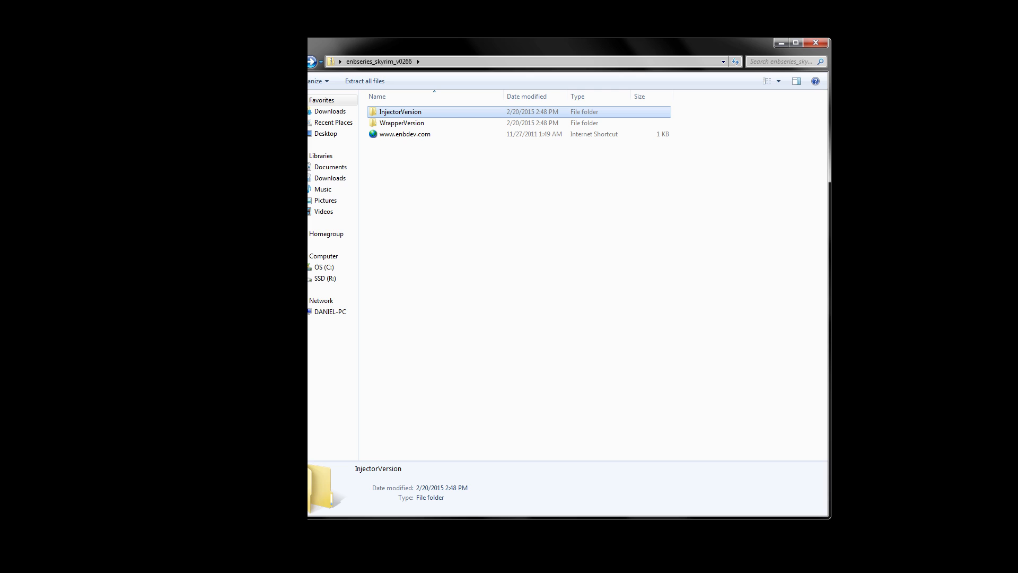
- Open the InjectorVersion folder inside enbseries_skyrim_v0266
{"action": "double_click", "coordinate": [399, 111]}
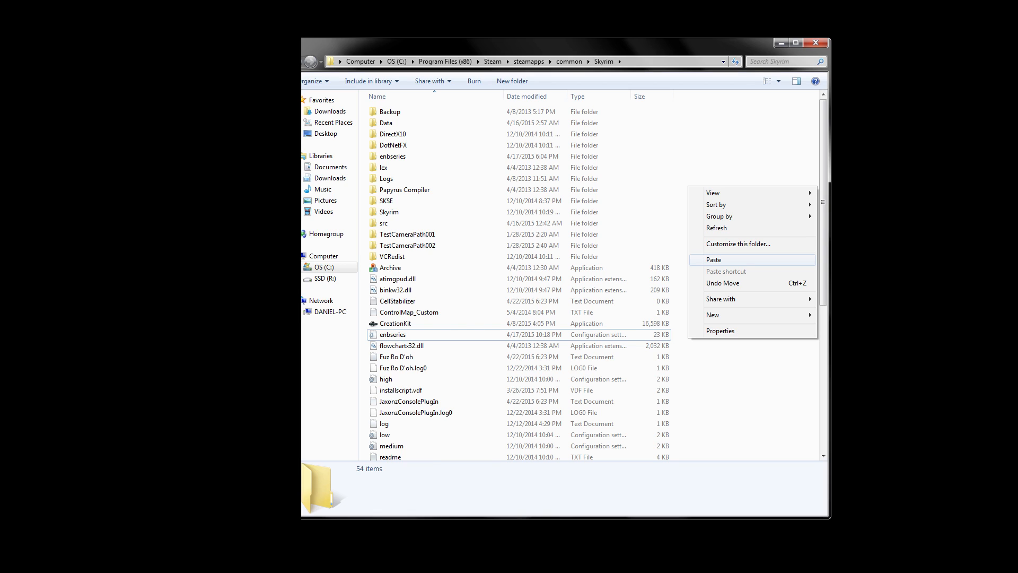
- Paste the copied ENB files into Steam\steamapps\common\Skyrim
{"action": "left_click", "coordinate": [712, 259]}
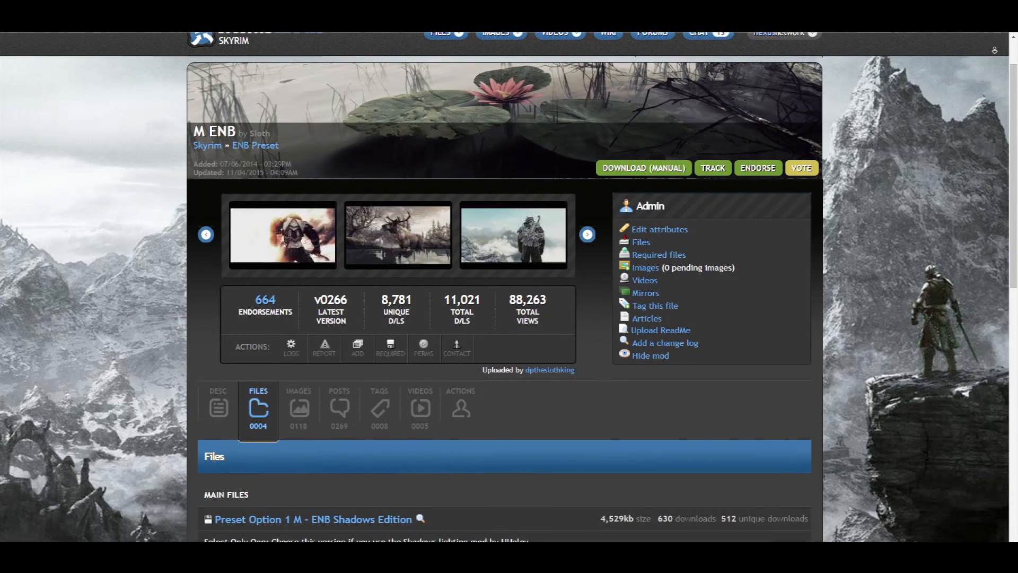
- Scroll the M ENB page down to the Files section with Preset Options 1–3
{"action": "scroll", "scroll_direction": "down", "scroll_amount": 3}
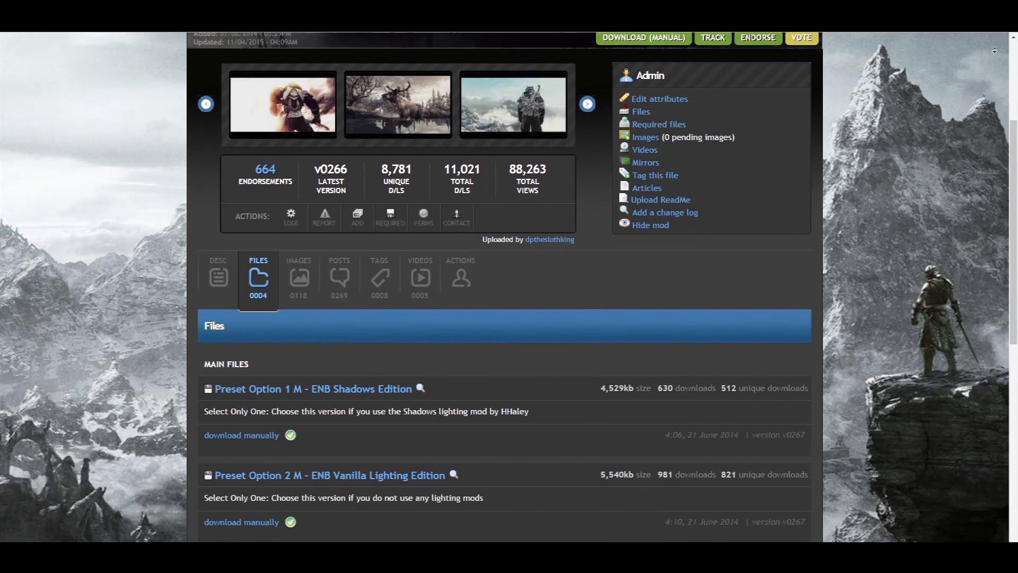
{"action": "scroll", "scroll_direction": "down", "scroll_amount": 3}
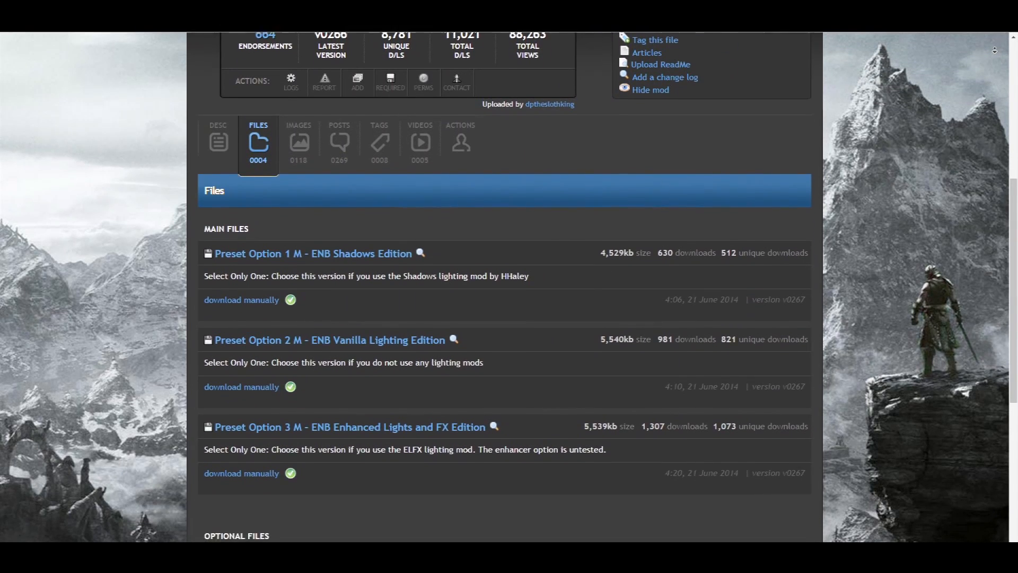
{"action": "scroll", "scroll_direction": "down", "scroll_amount": 3}
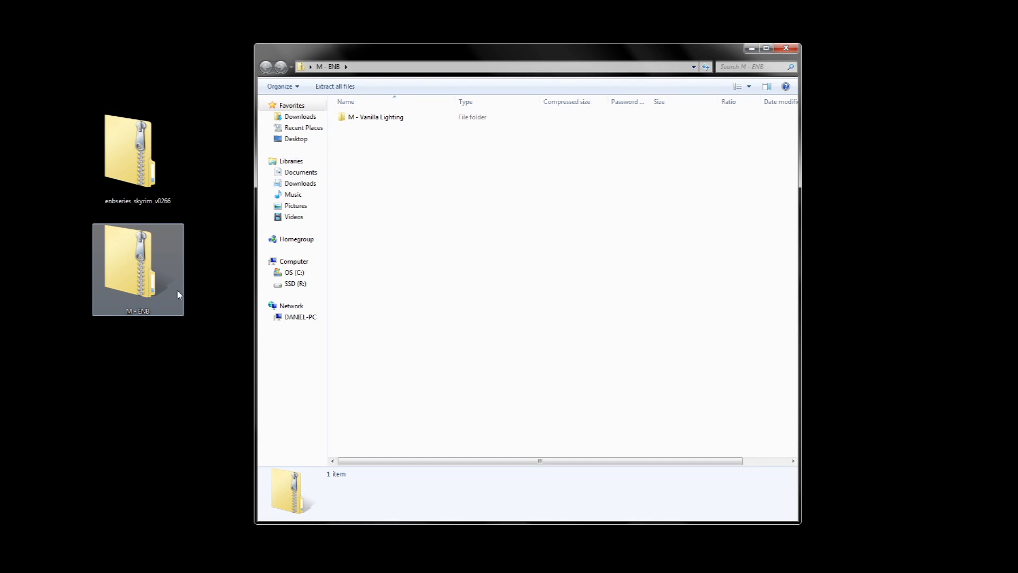
- Copy the Vanilla Lighting enbseries folder and ini into Skyrim, then open enblocal
{"action": "double_click", "coordinate": [375, 117]}
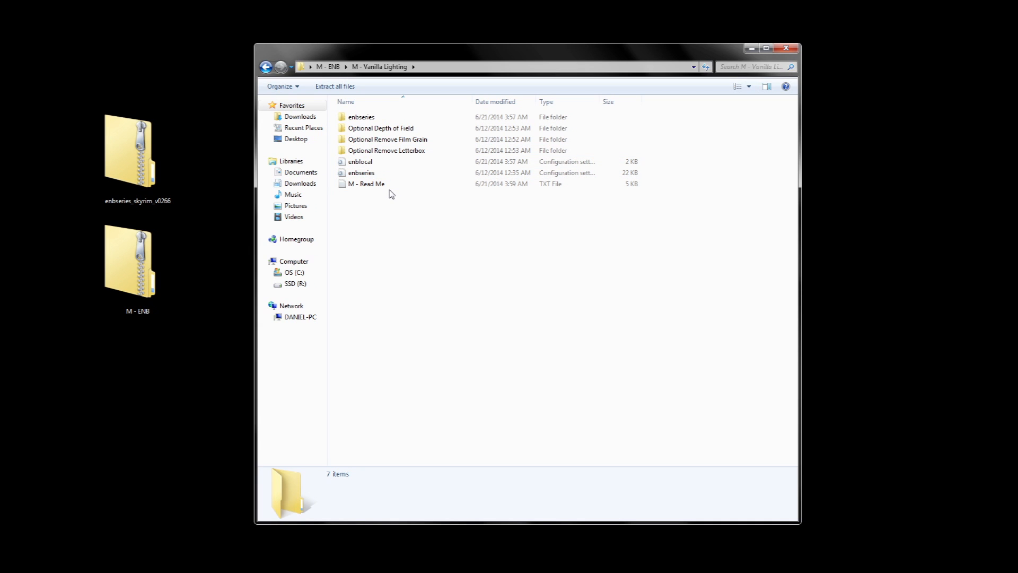
{"action": "left_click", "coordinate": [361, 173]}
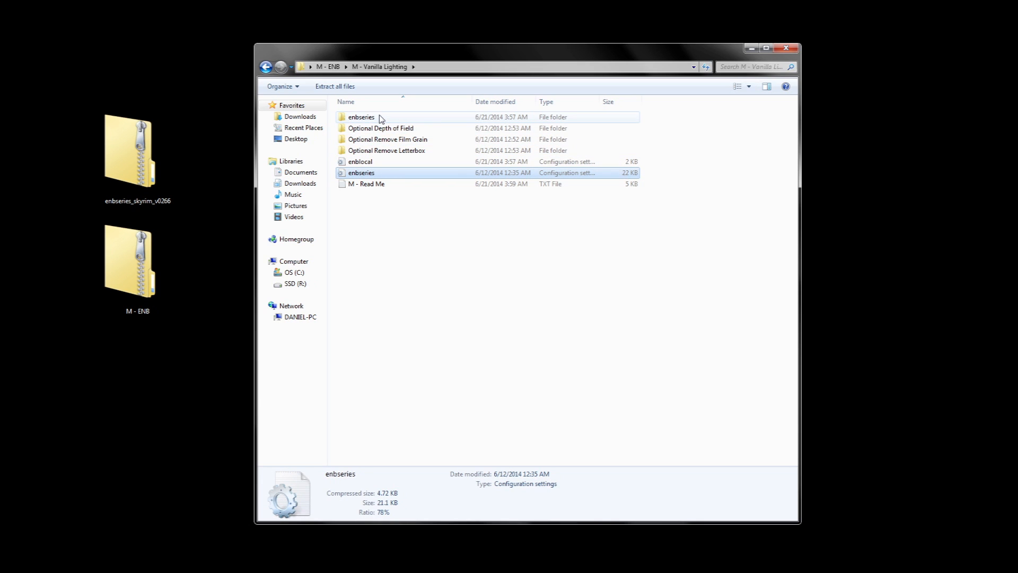
{"action": "left_click", "coordinate": [361, 116]}
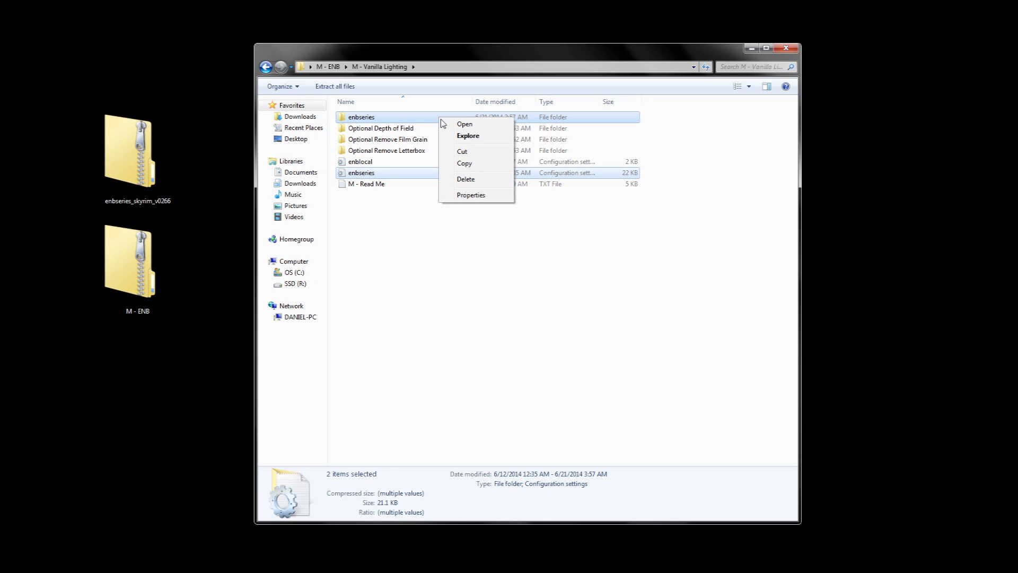
{"action": "mouse_move", "coordinate": [476, 163]}
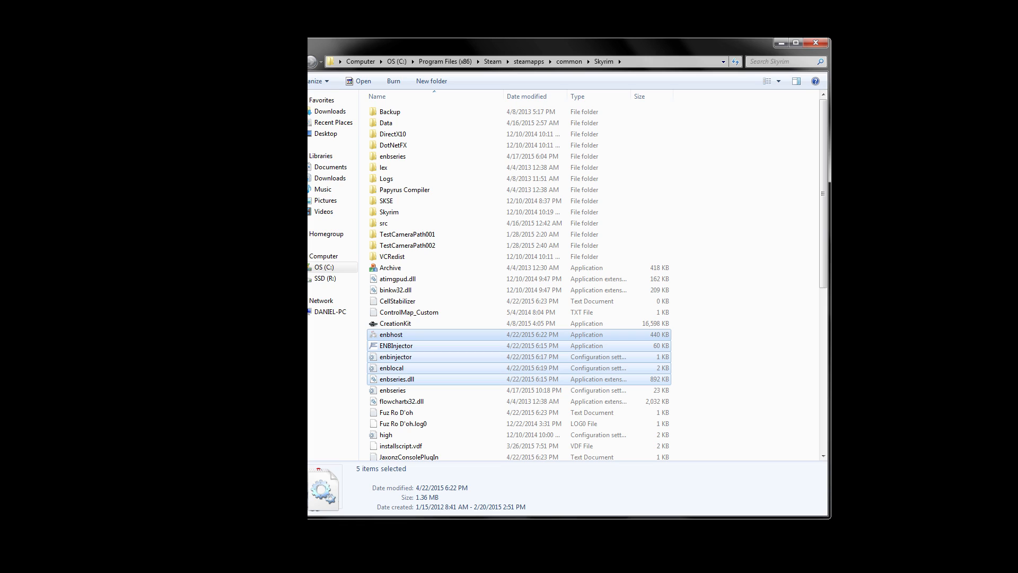
{"action": "double_click", "coordinate": [391, 367]}
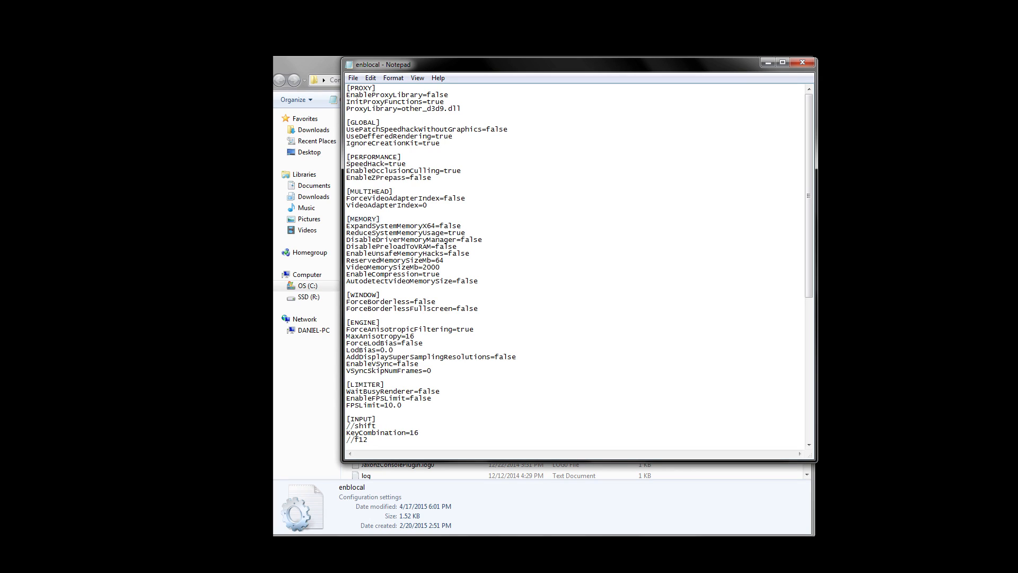
- Select a setting value in enblocal.ini in Notepad for editing
{"action": "double_click", "coordinate": [362, 219]}
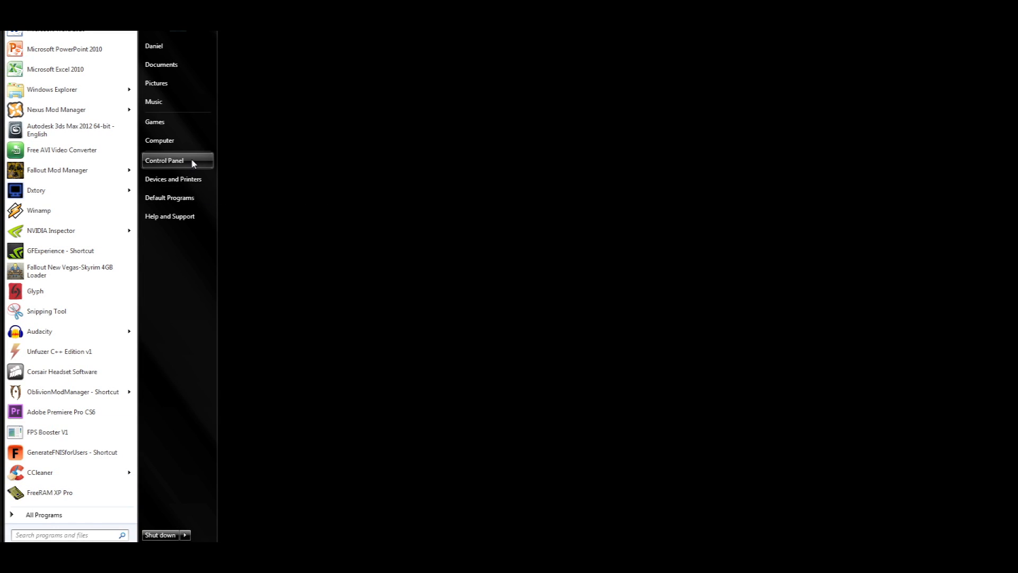
{"action": "left_click", "coordinate": [164, 160]}
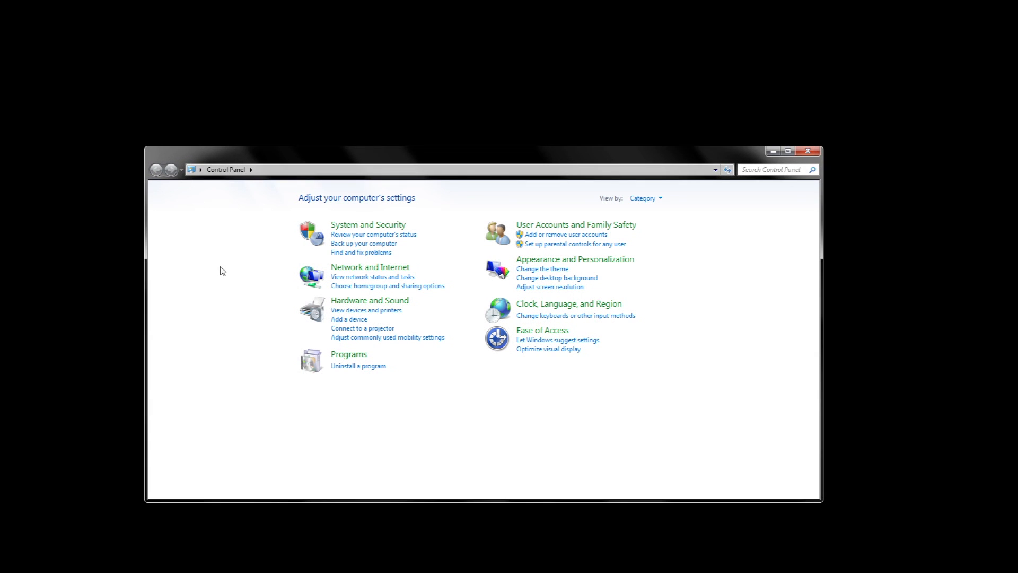
{"action": "mouse_move", "coordinate": [580, 292]}
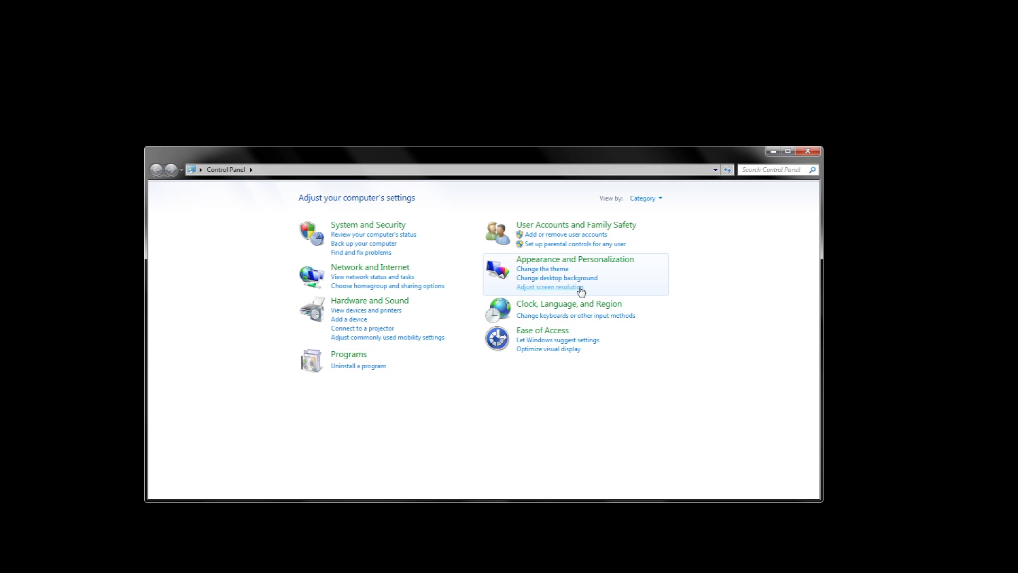
{"action": "left_click", "coordinate": [549, 287]}
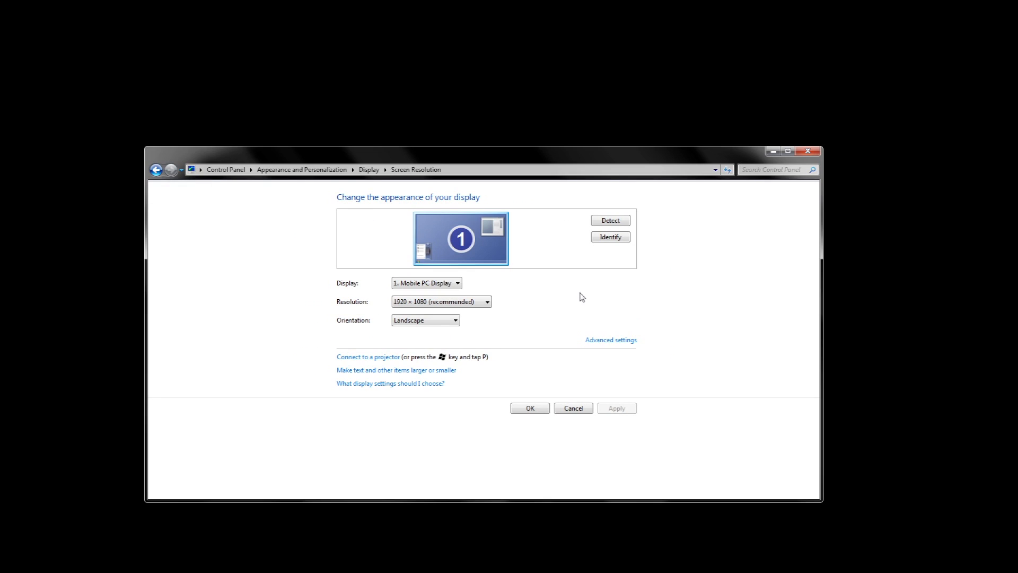
{"action": "mouse_move", "coordinate": [610, 339]}
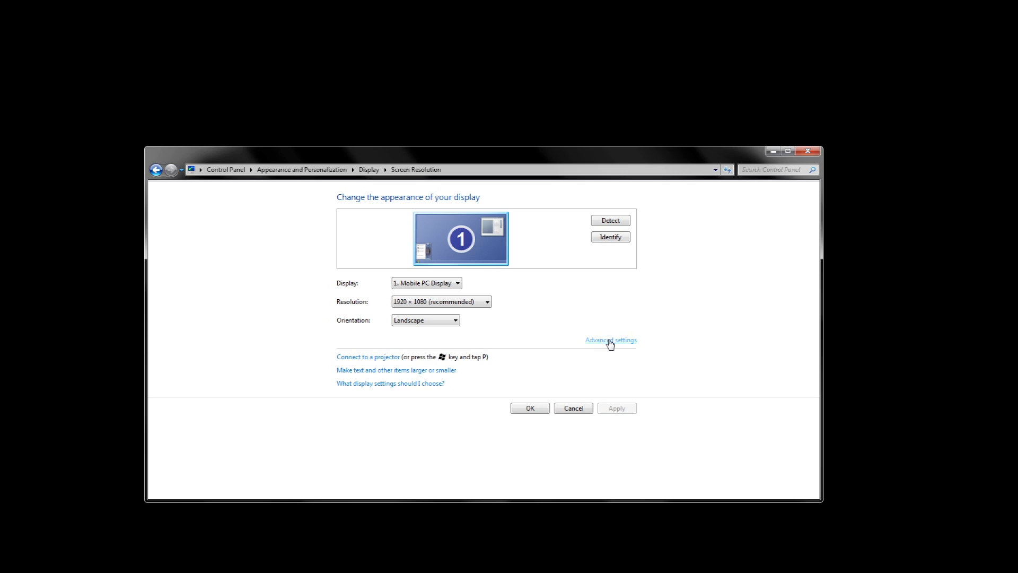
{"action": "left_click", "coordinate": [610, 339]}
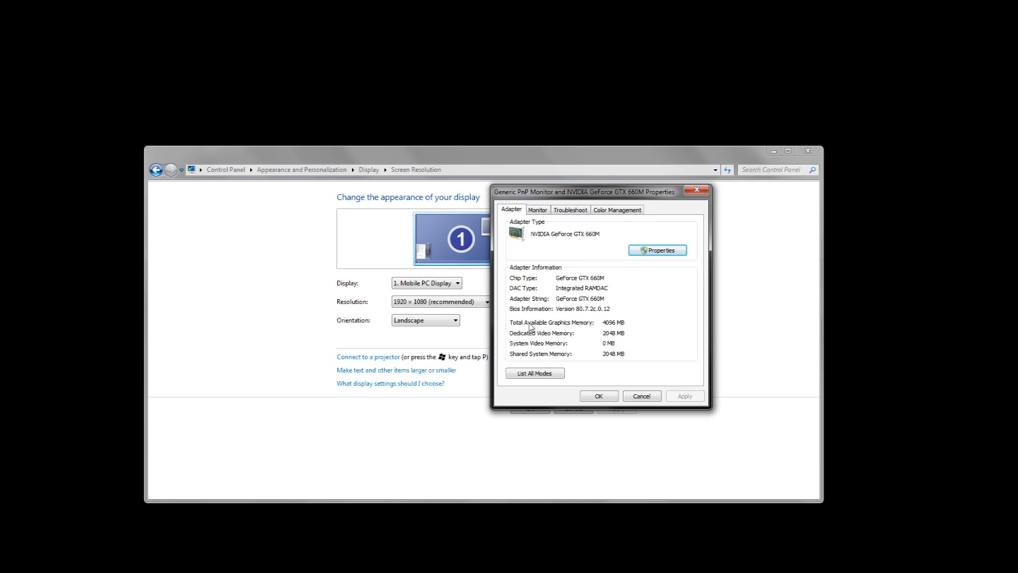
{"action": "mouse_move", "coordinate": [627, 330]}
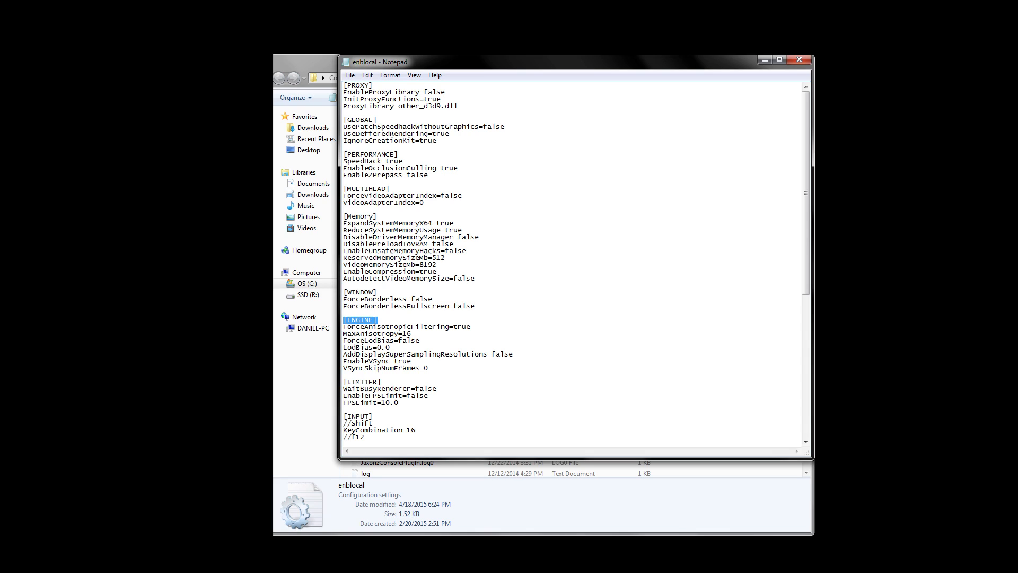
{"action": "double_click", "coordinate": [380, 333]}
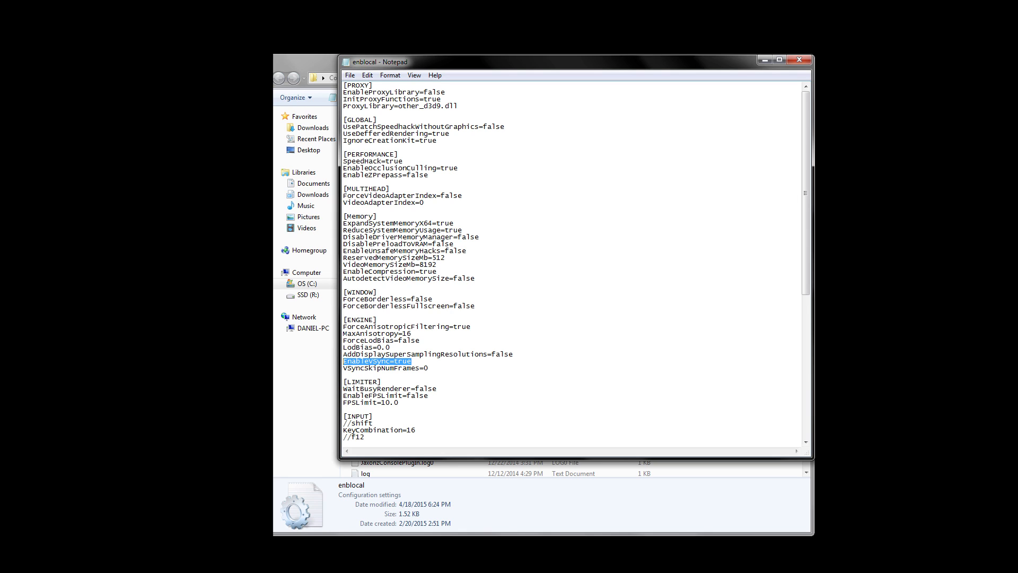
{"action": "scroll", "scroll_direction": "down", "scroll_amount": 3}
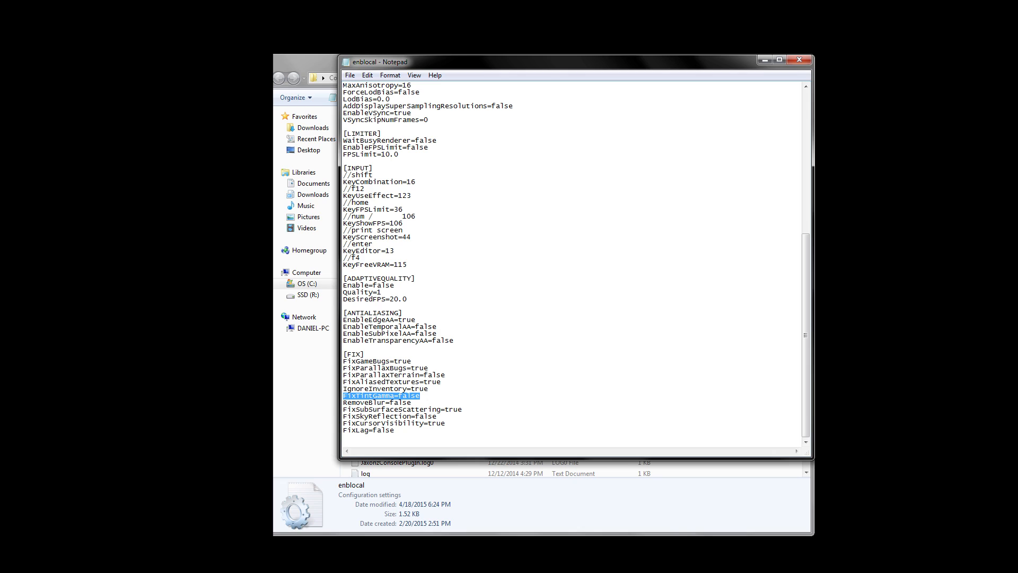
{"action": "left_click", "coordinate": [349, 75]}
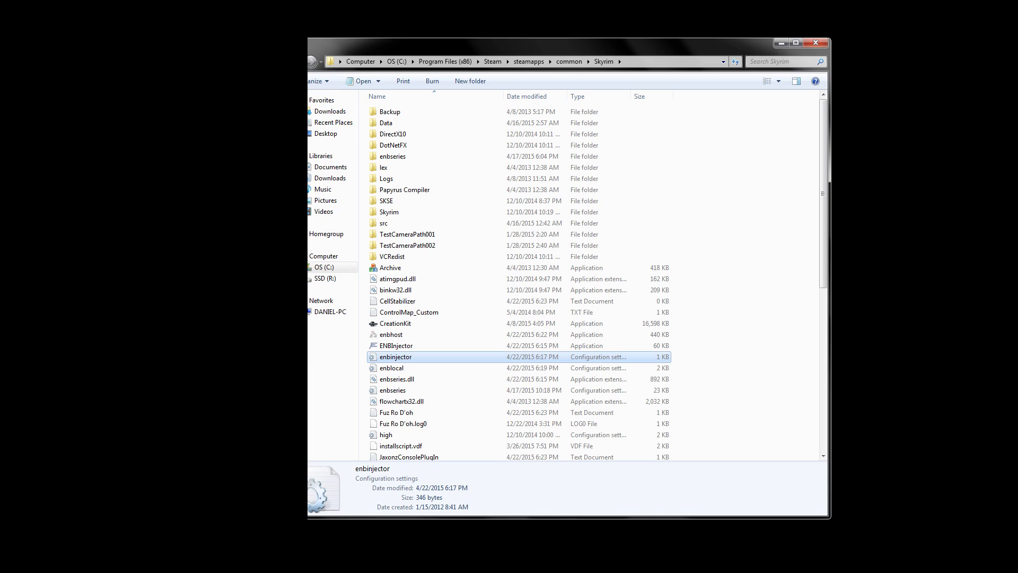
- Open the enbinjector settings file from the Skyrim game folder
{"action": "double_click", "coordinate": [394, 356]}
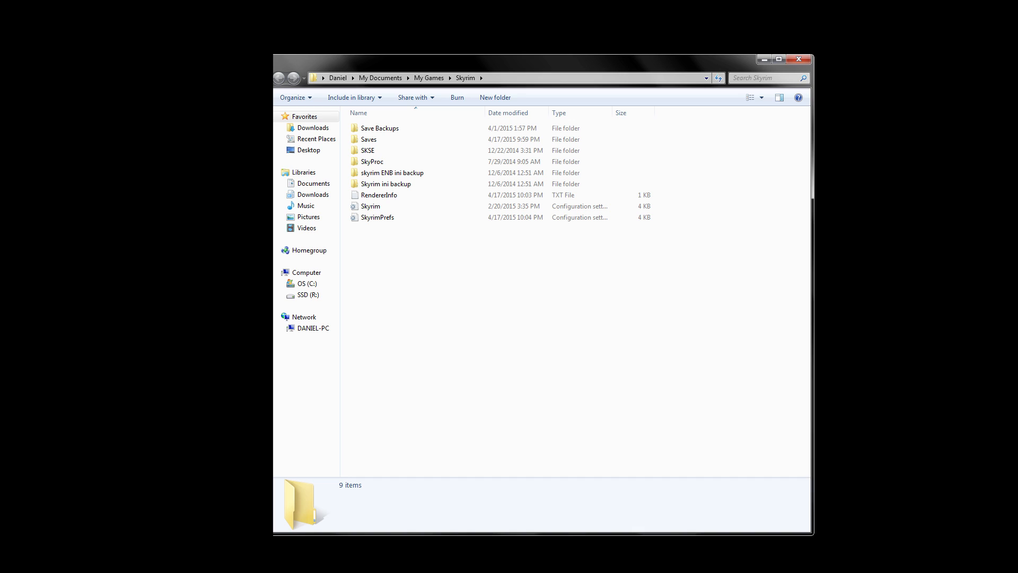
- Select SkyrimPrefs and the Skyrim ini backup folder in My Games\Skyrim
{"action": "left_click", "coordinate": [377, 217]}
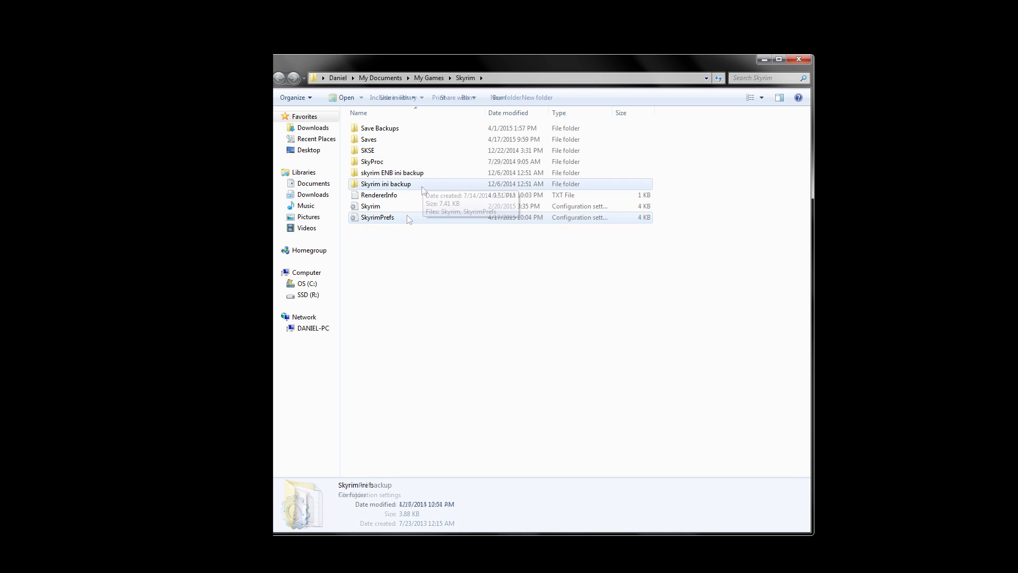
{"action": "left_click", "coordinate": [387, 184]}
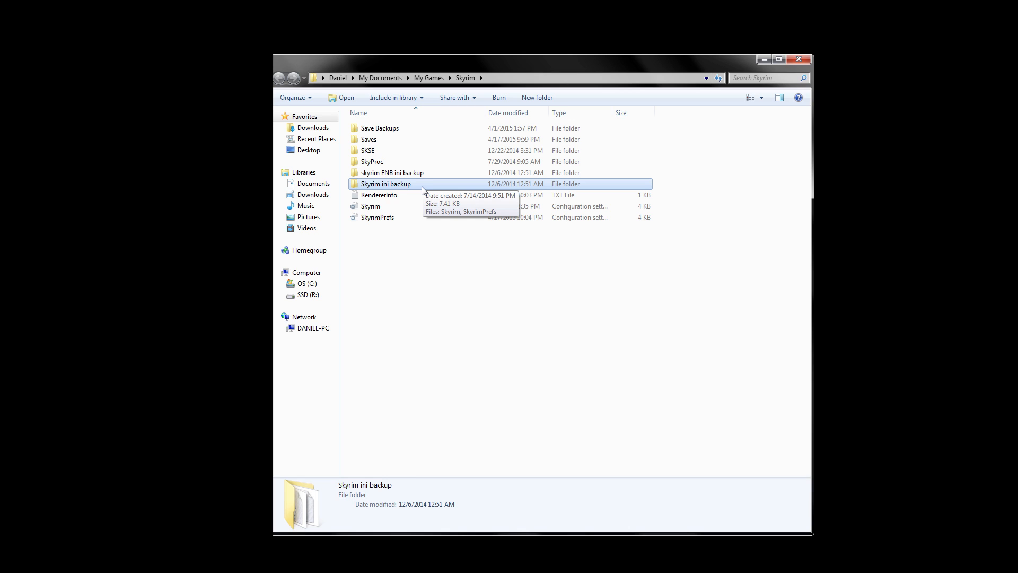
{"action": "left_click", "coordinate": [377, 217]}
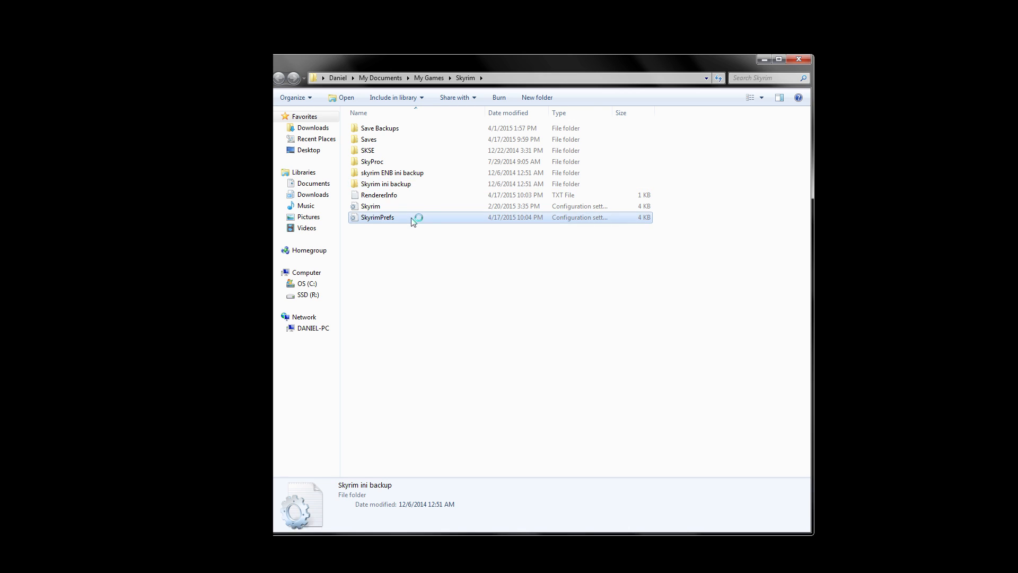
{"action": "double_click", "coordinate": [377, 217]}
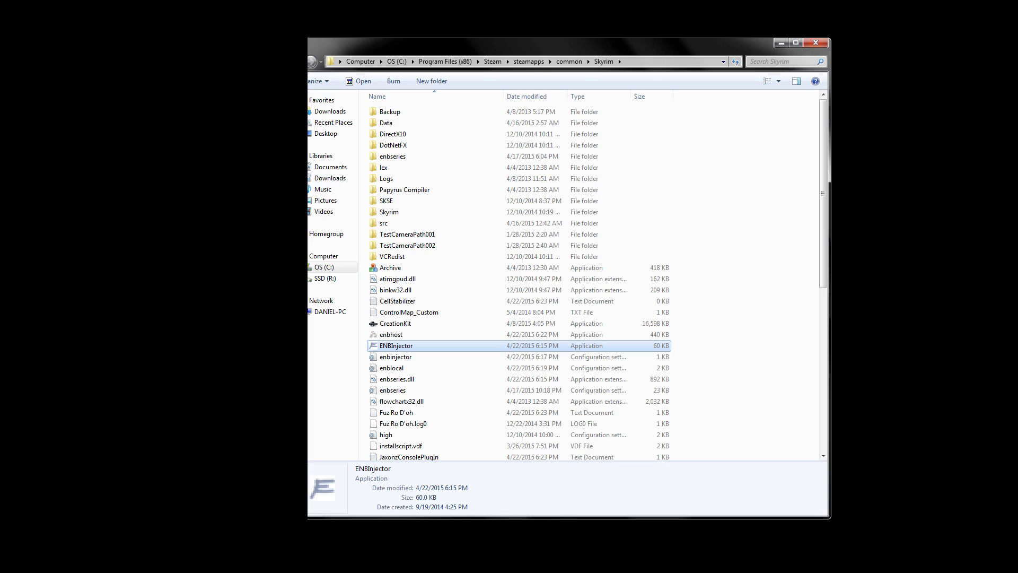
- Launch ENBInjector.exe from the Skyrim folder and allow it past the unverified-publisher warning
{"action": "double_click", "coordinate": [396, 344]}
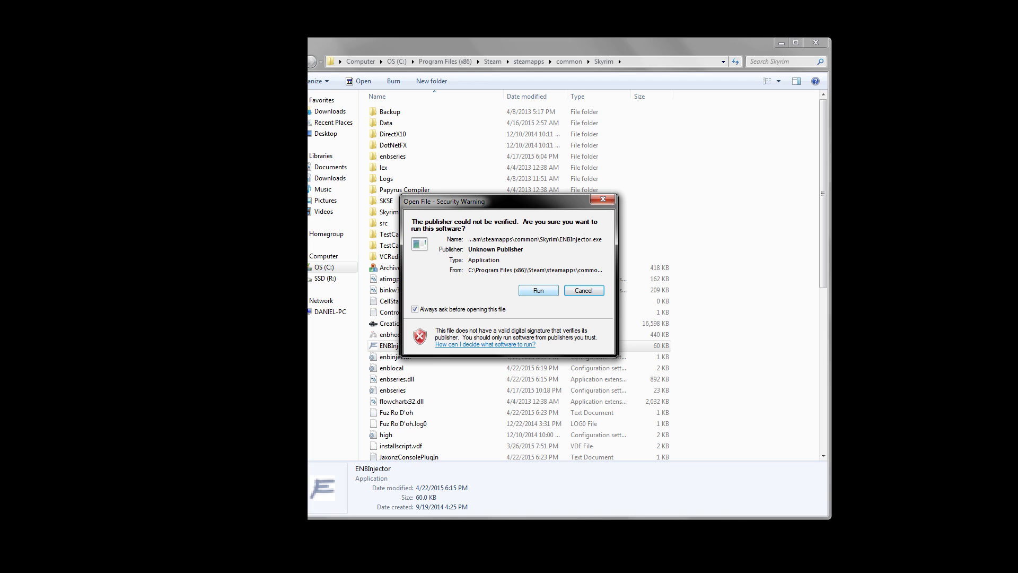
{"action": "left_click", "coordinate": [538, 290]}
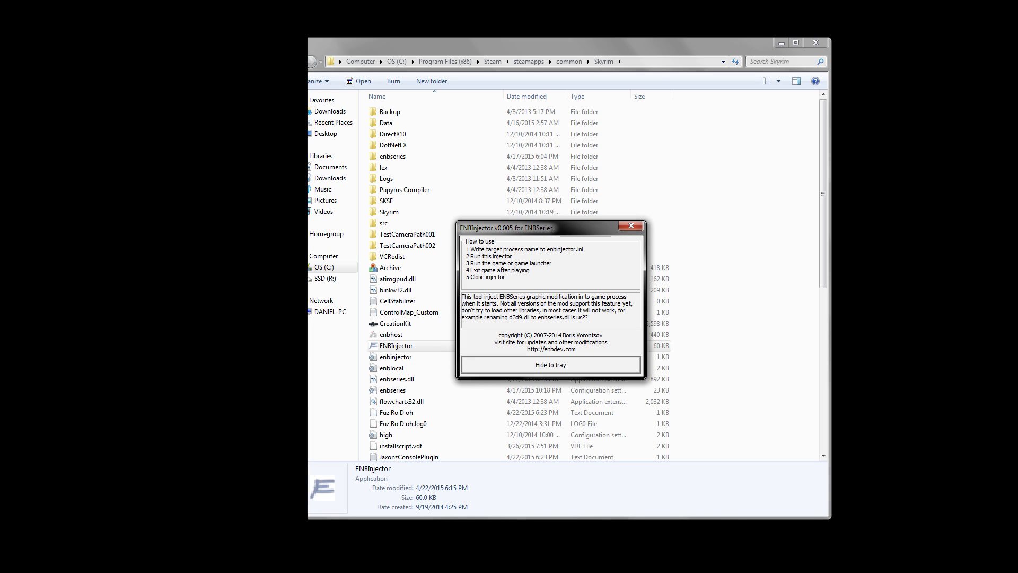